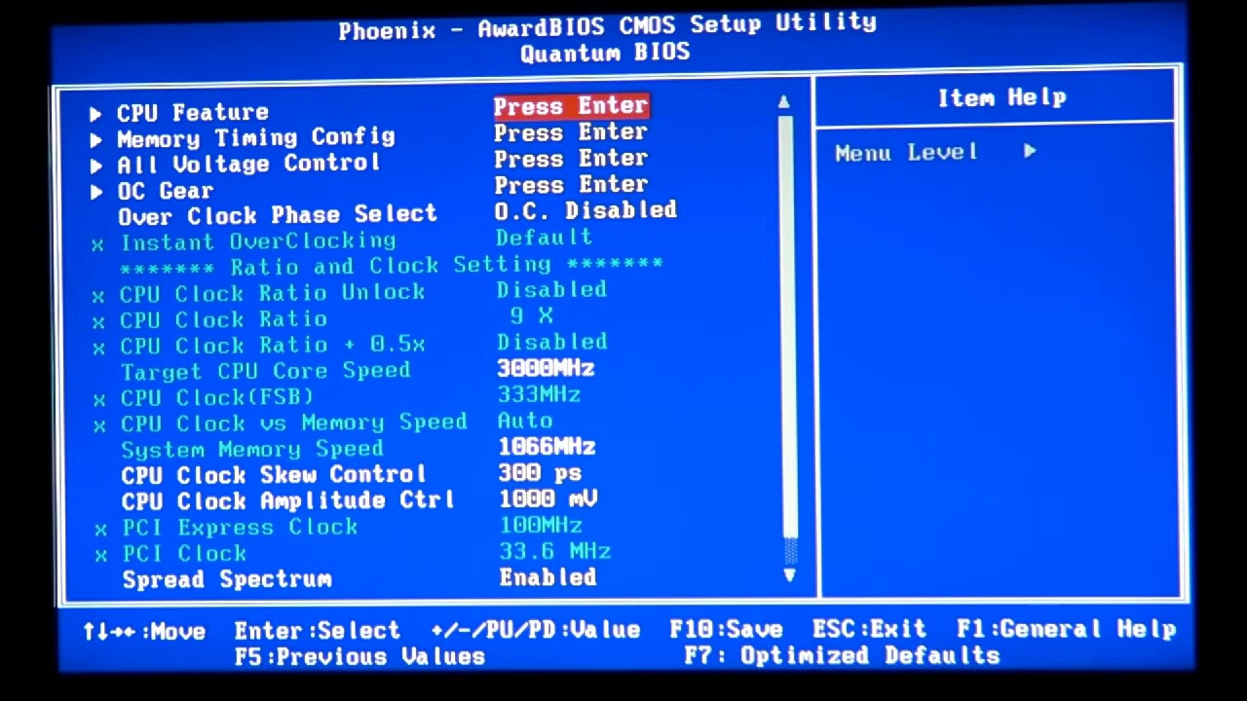
Set Spread Spectrum to Disabled and Over Clock Phase Select to Instant O.C
key(Down)
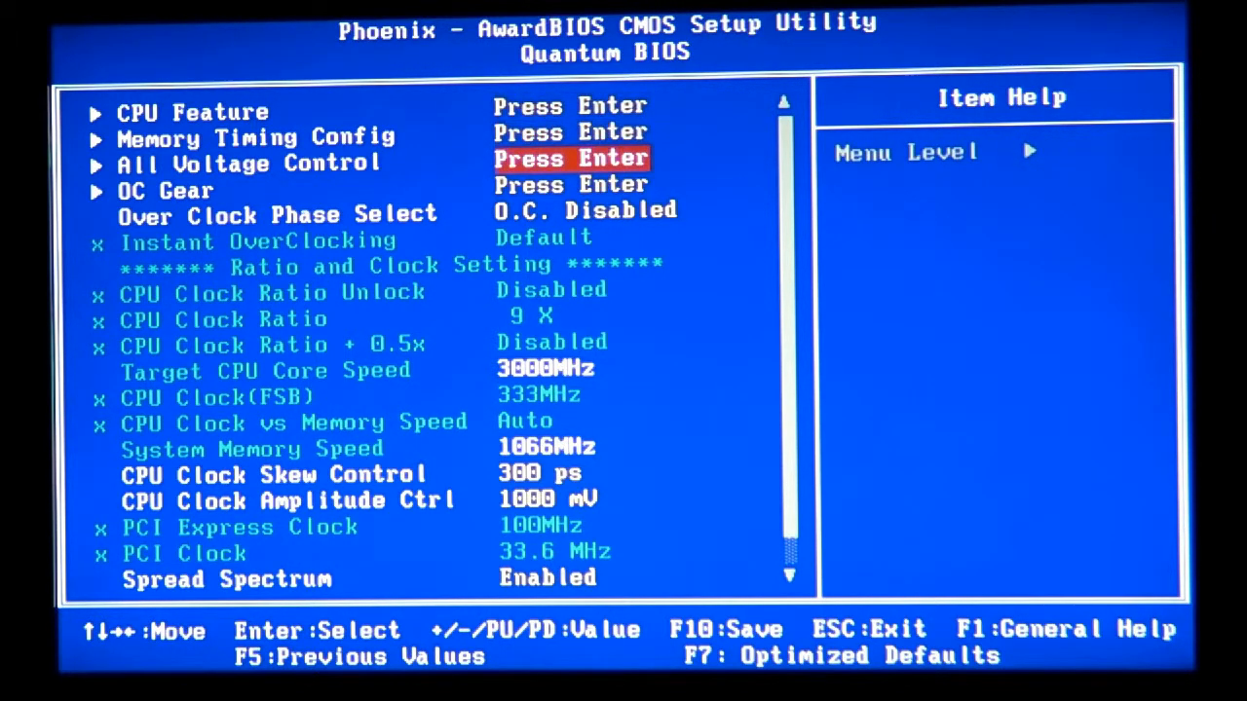
key(Down)
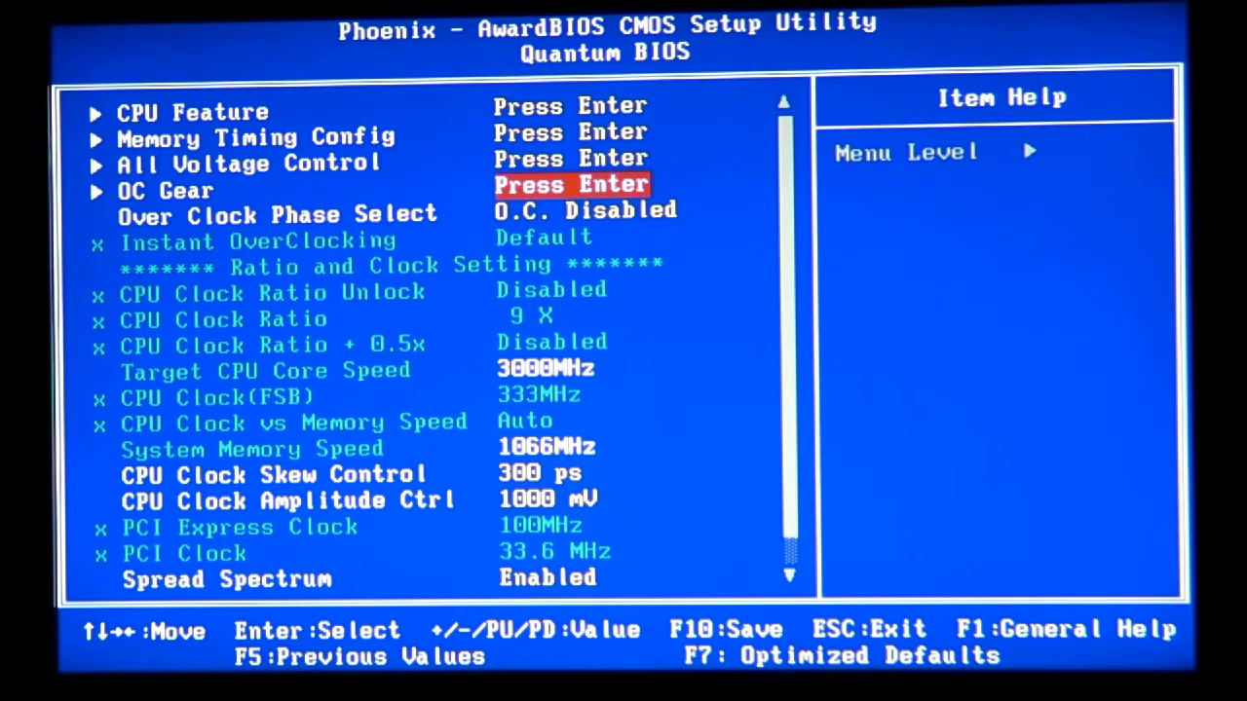
key(Down)
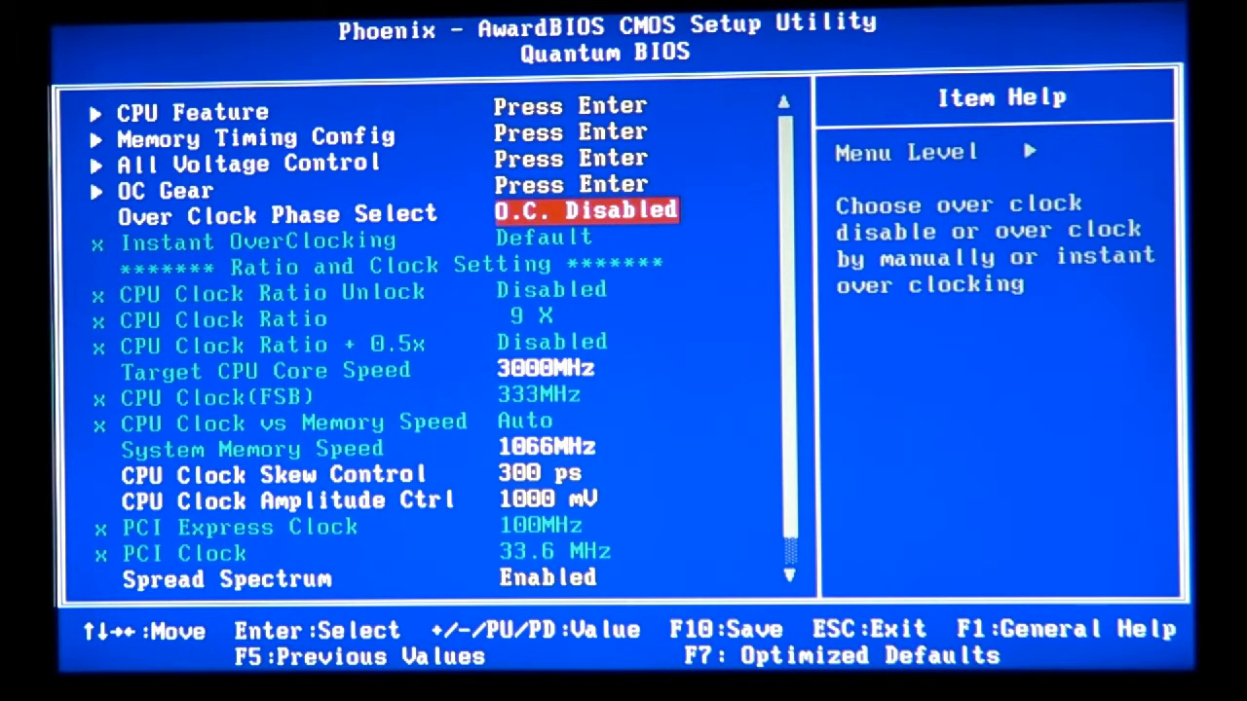
key(down)
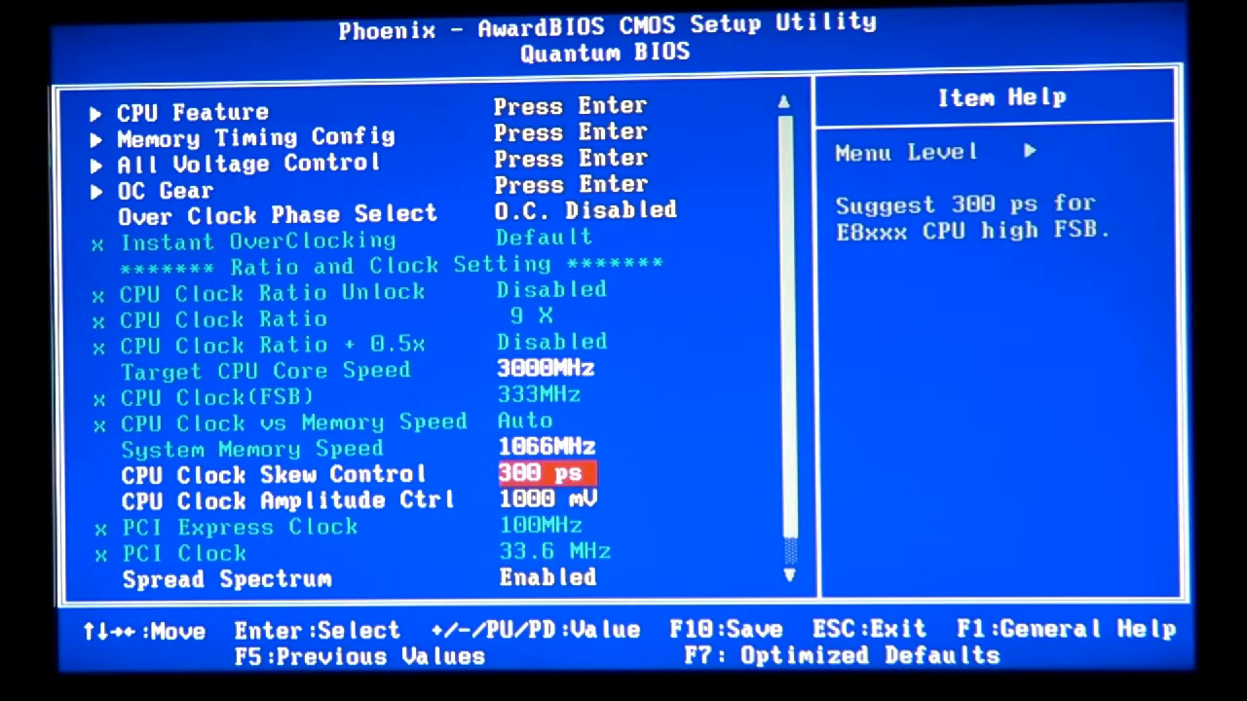
key(up)
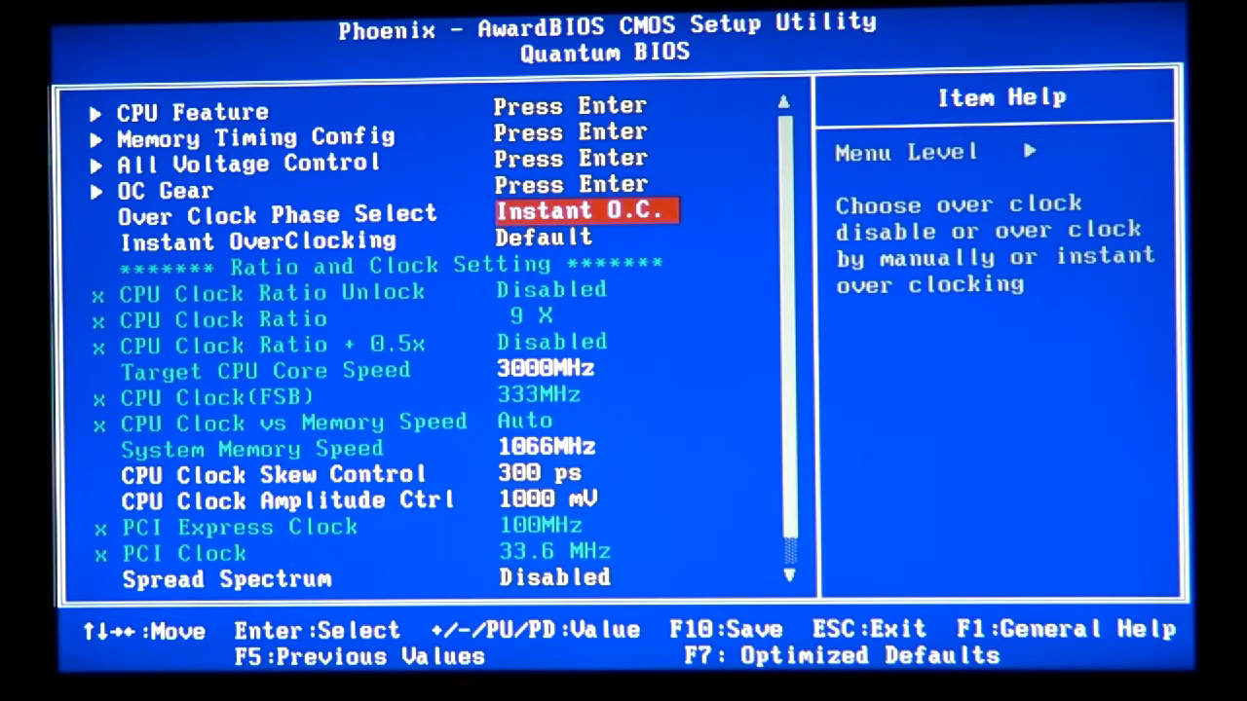
Review the Instant OverClocking percentage choices, then set Over Clock Phase Select to Manual O.C
key(Down)
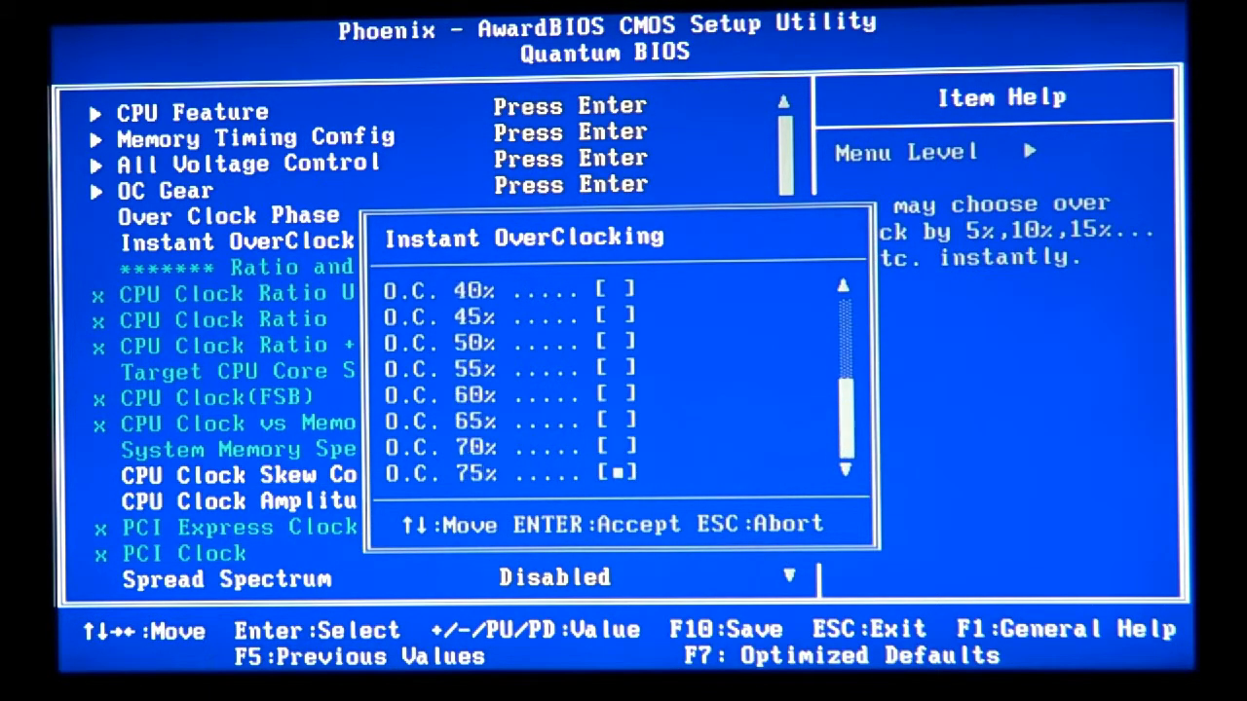
scroll(up, 3)
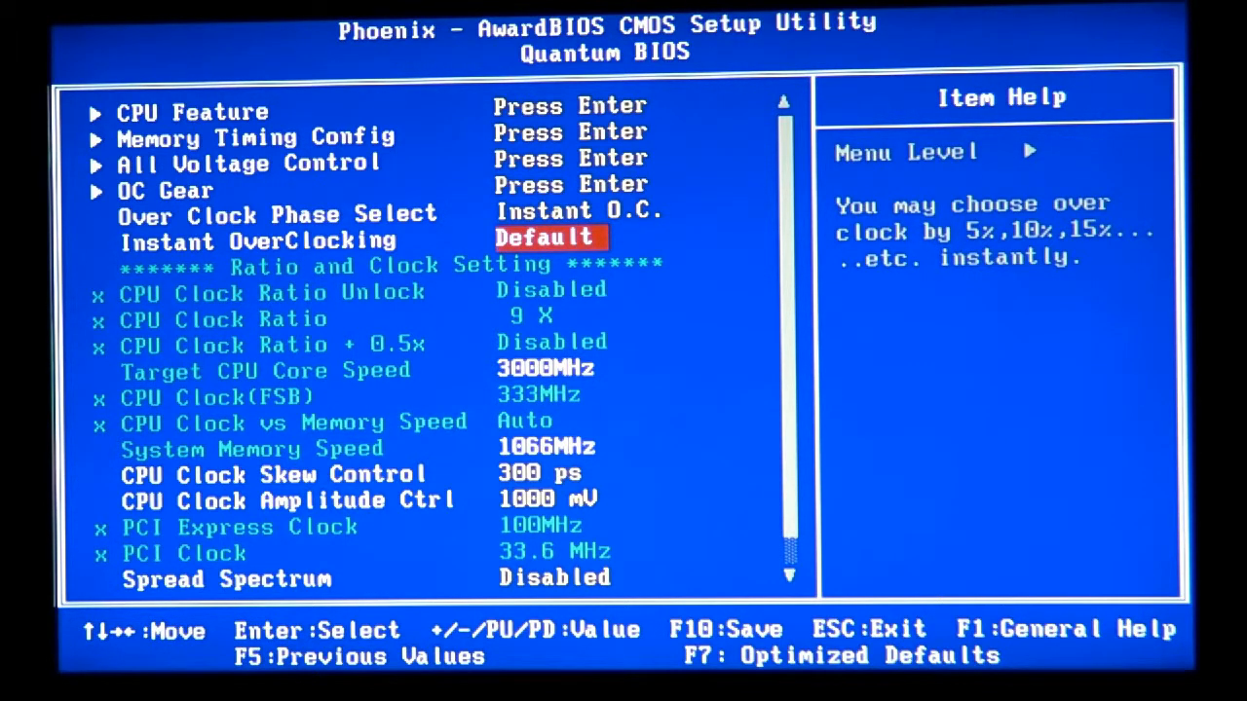
key(up)
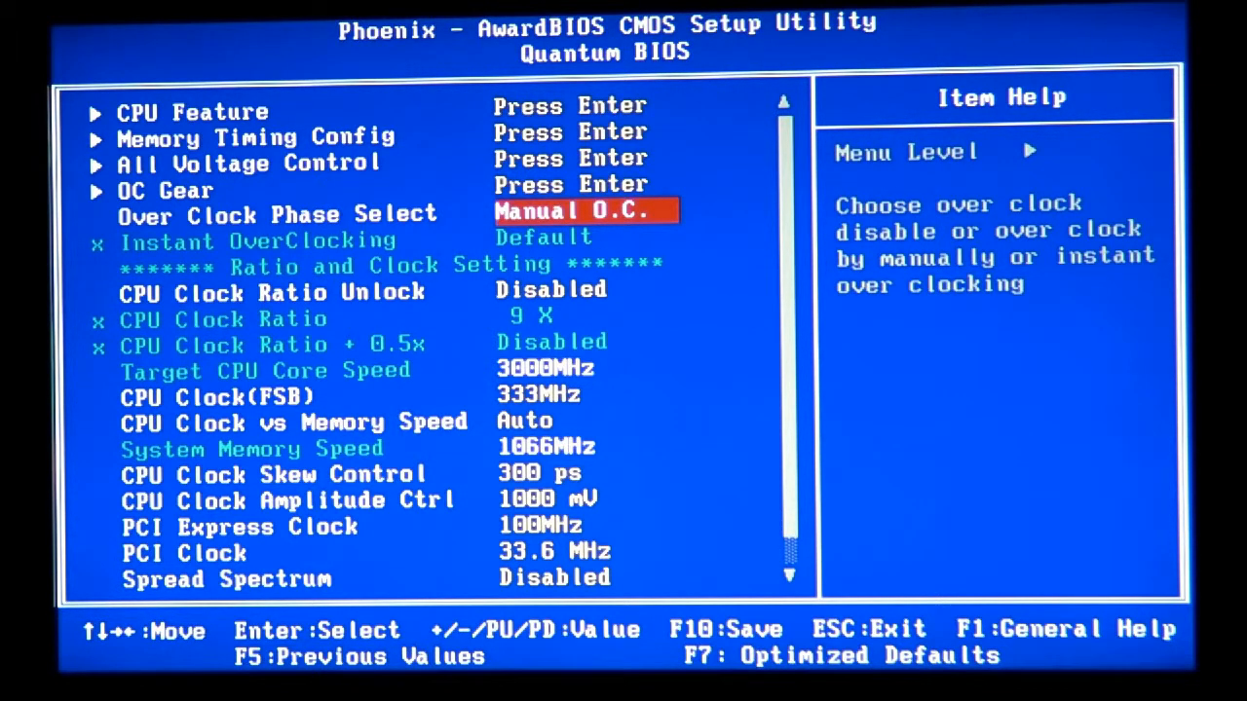
Set CPU Clock vs Memory Speed to 1:4 CPU200, giving 1333MHz memory speed
key(down)
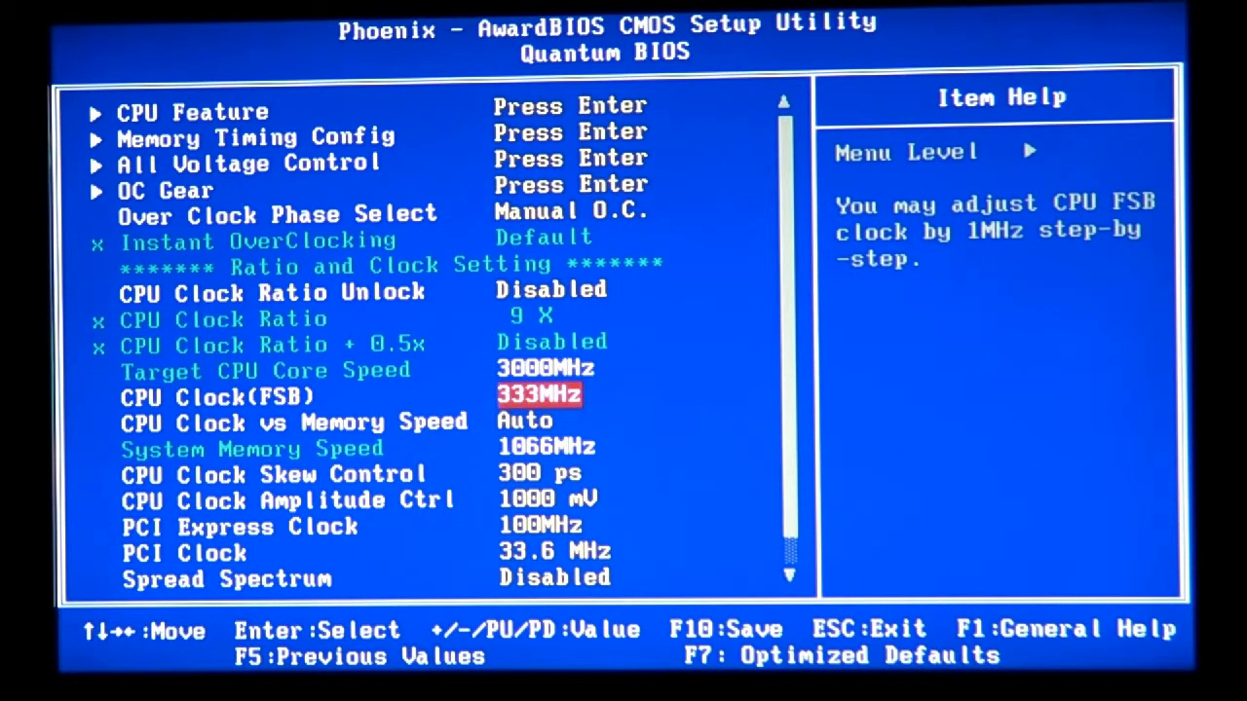
key(Down)
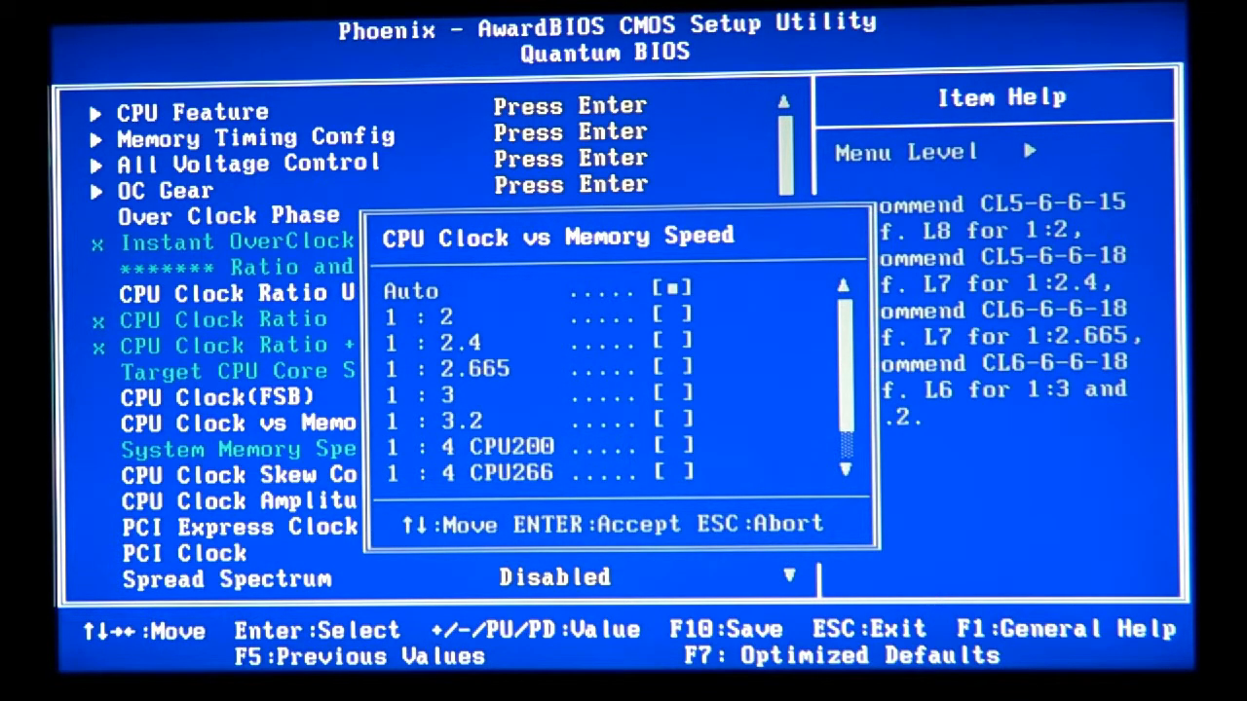
key(down)
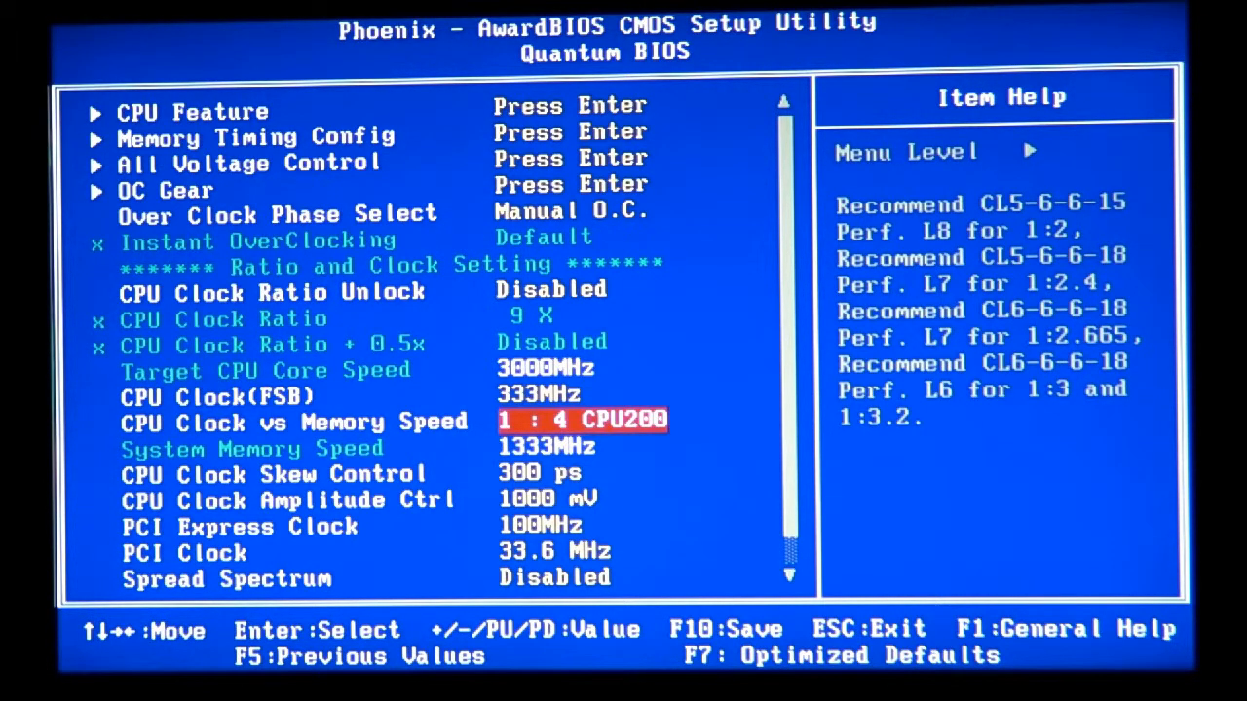
Bring up the F10 save prompt, cancel it, and back out to the main menu
key(f10)
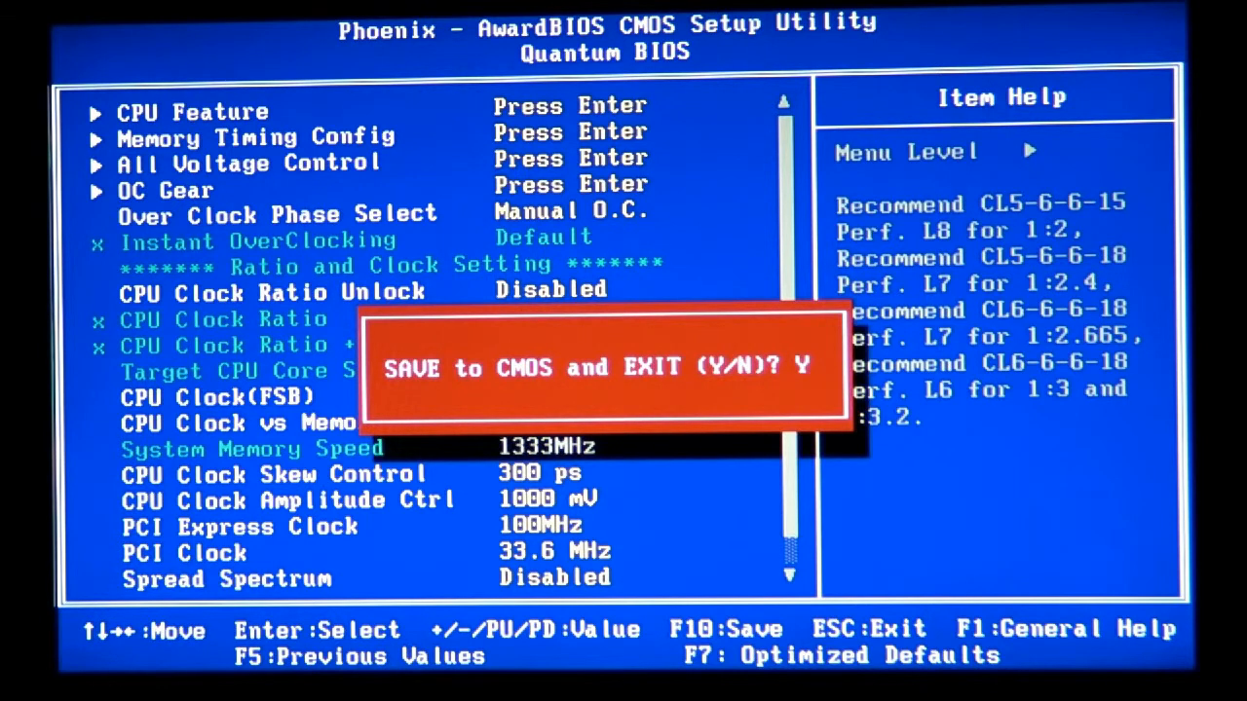
key(Backspace)
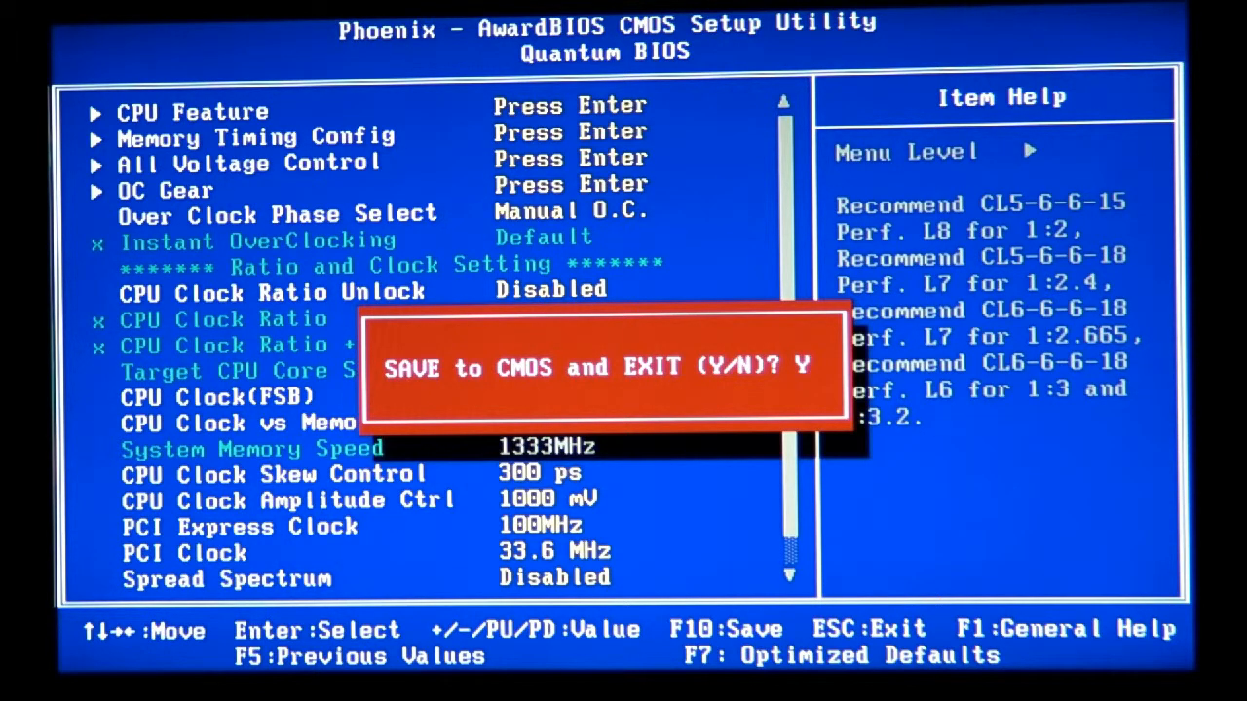
key(backspace)
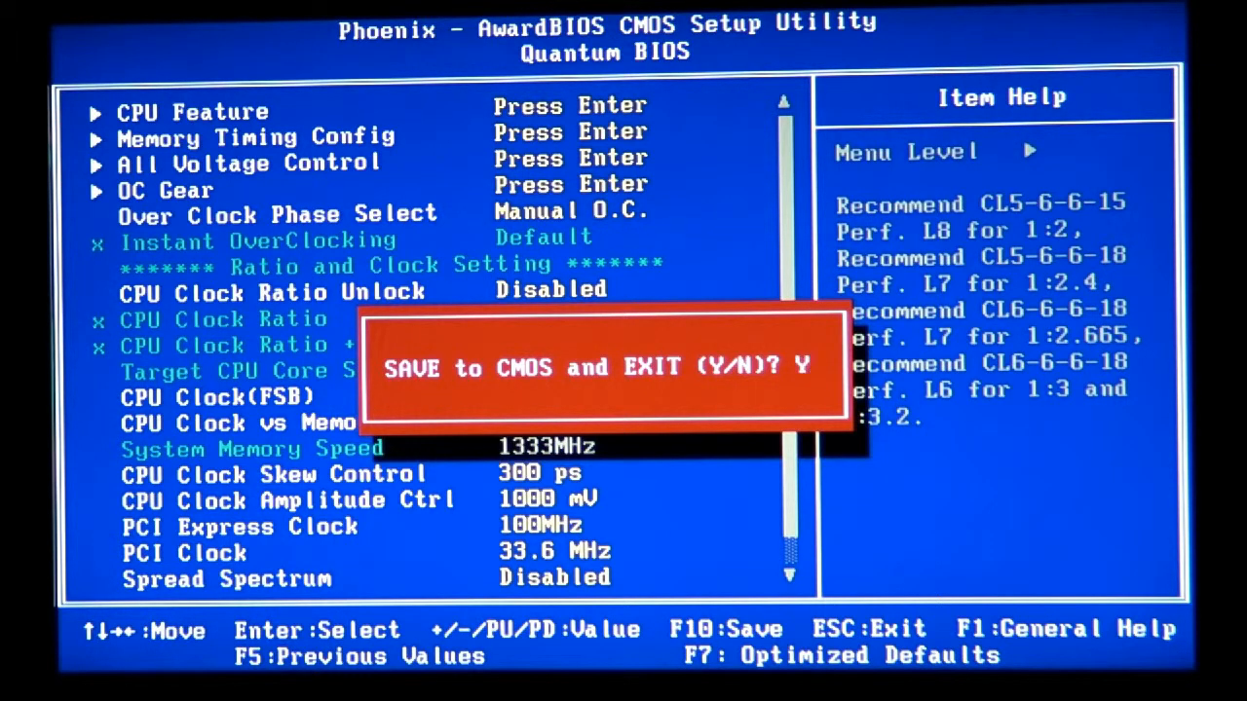
key(backspace)
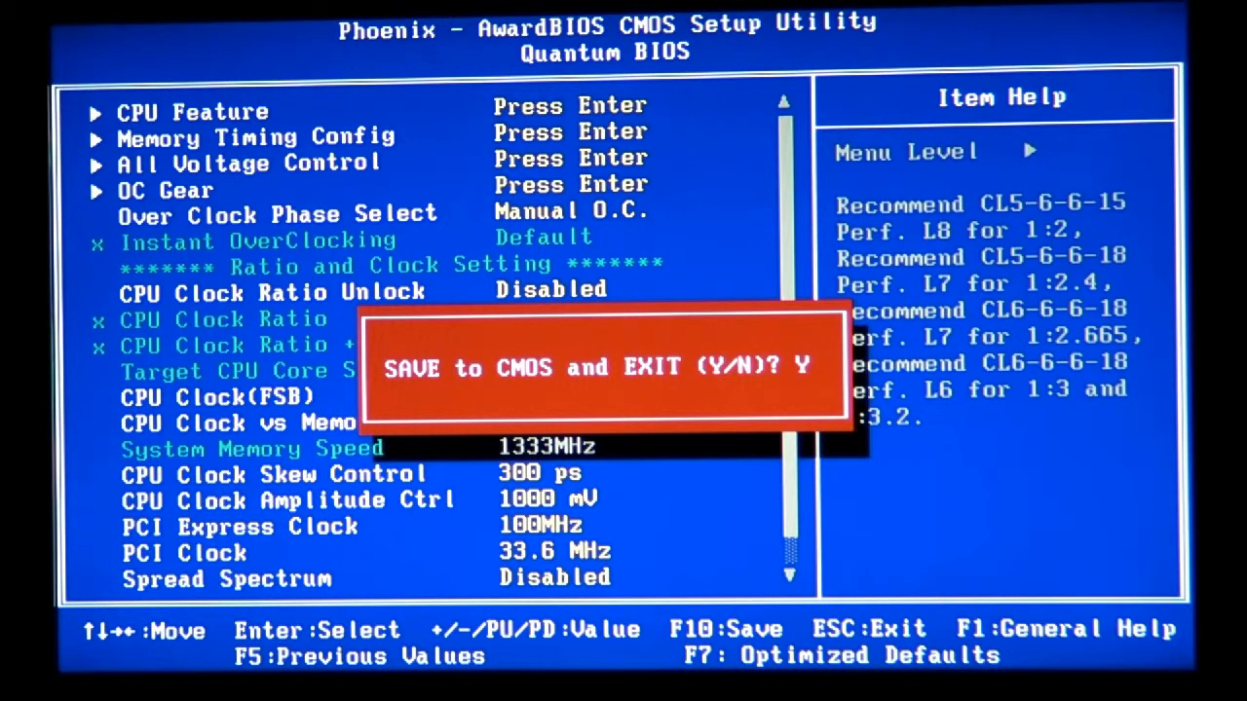
key(Backspace)
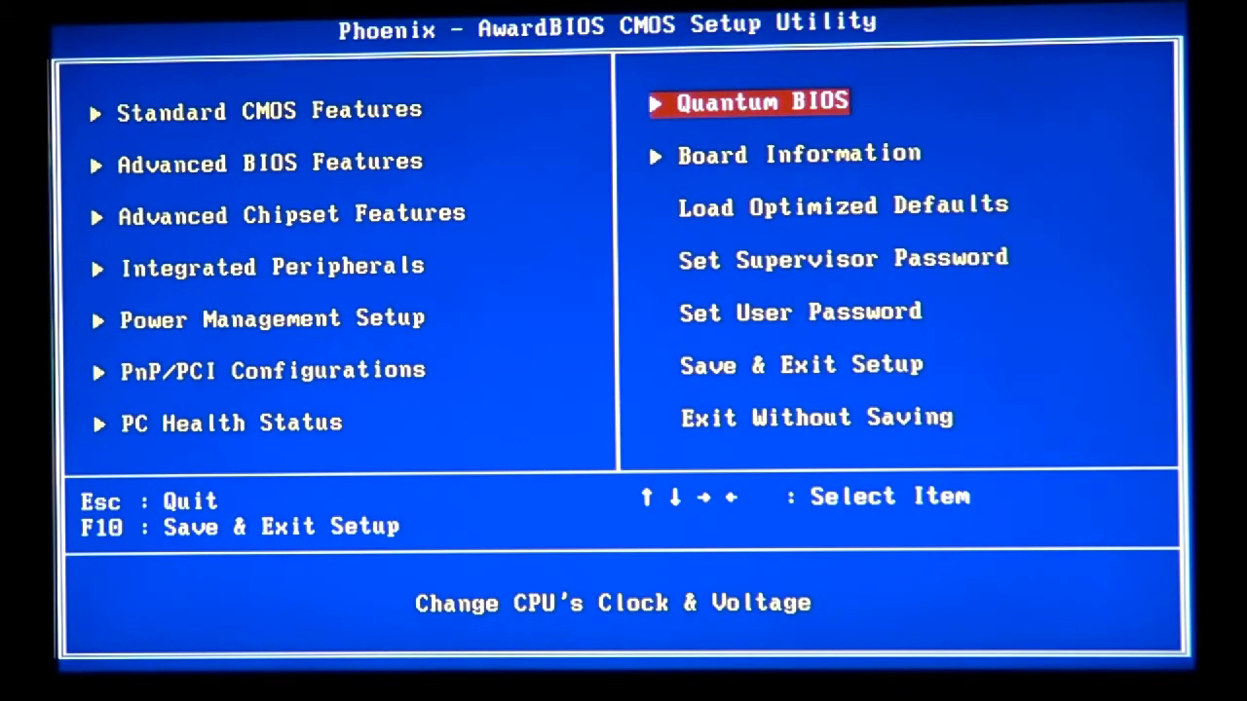
Move down the Quantum BIOS page to Memory Timing Config
key(Down)
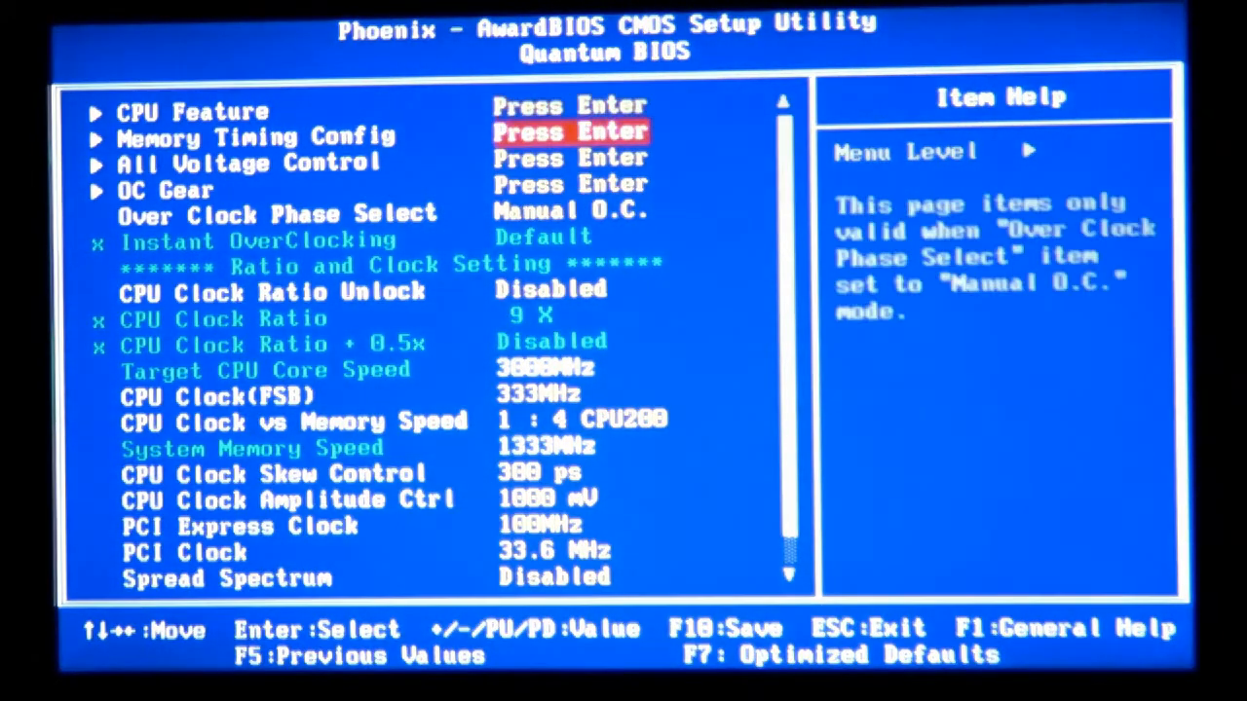
key(Down)
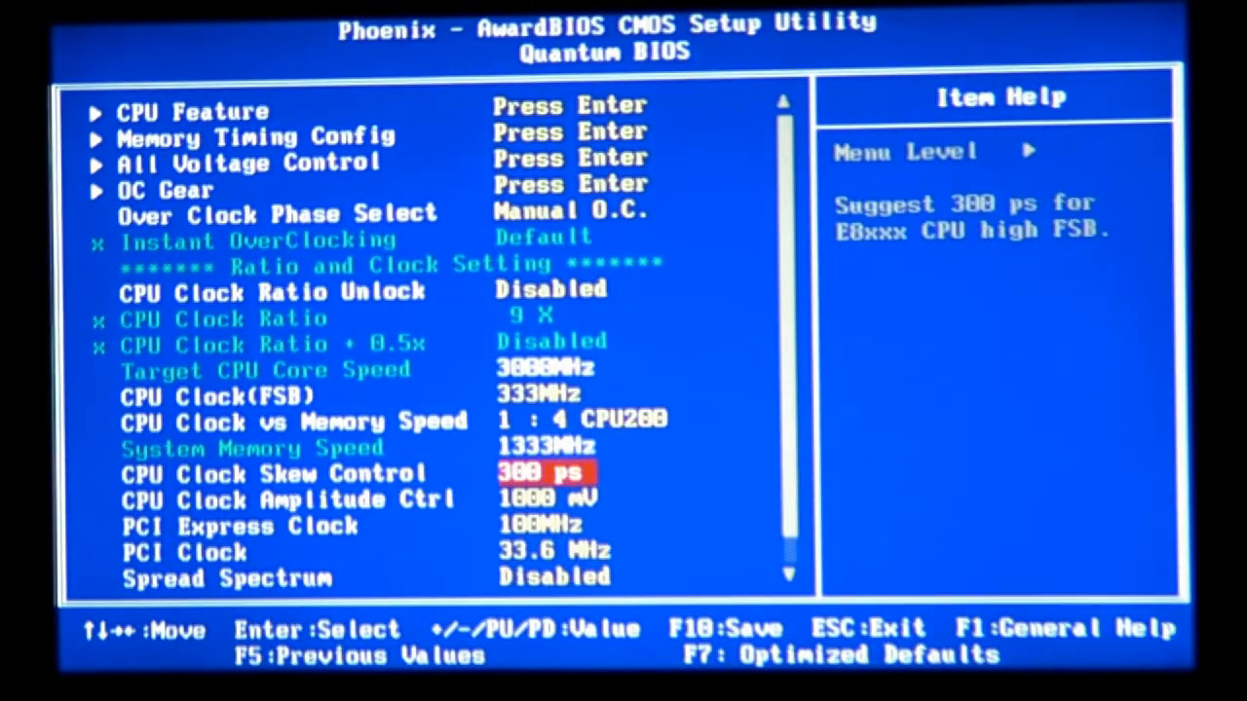
key(up)
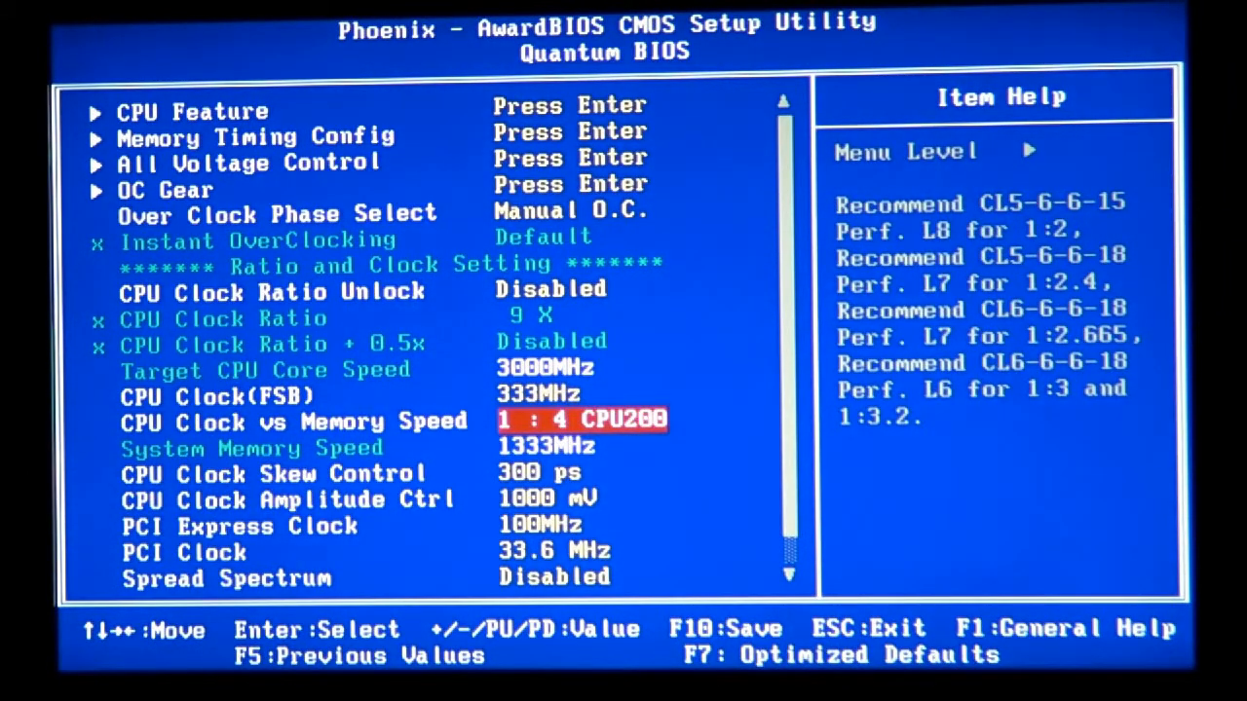
key(up)
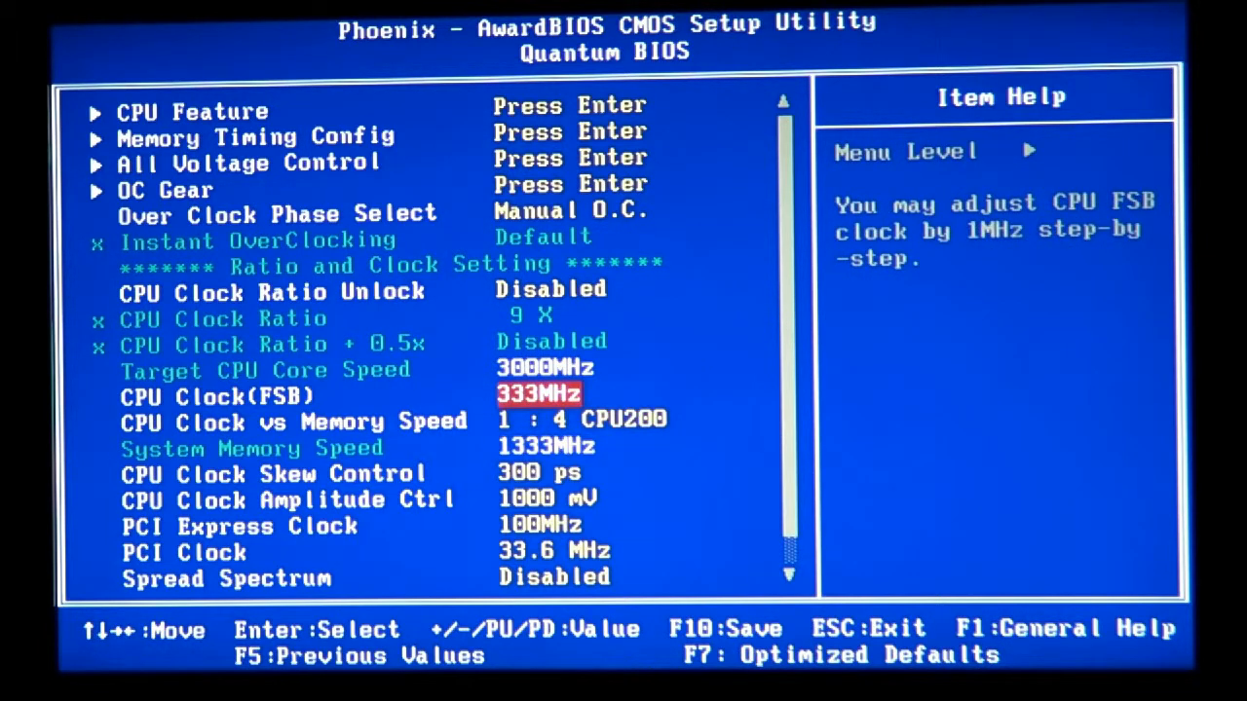
Enable CPU Clock Ratio Unlock and lower CPU Clock Ratio to 6X for 2000MHz
key(up)
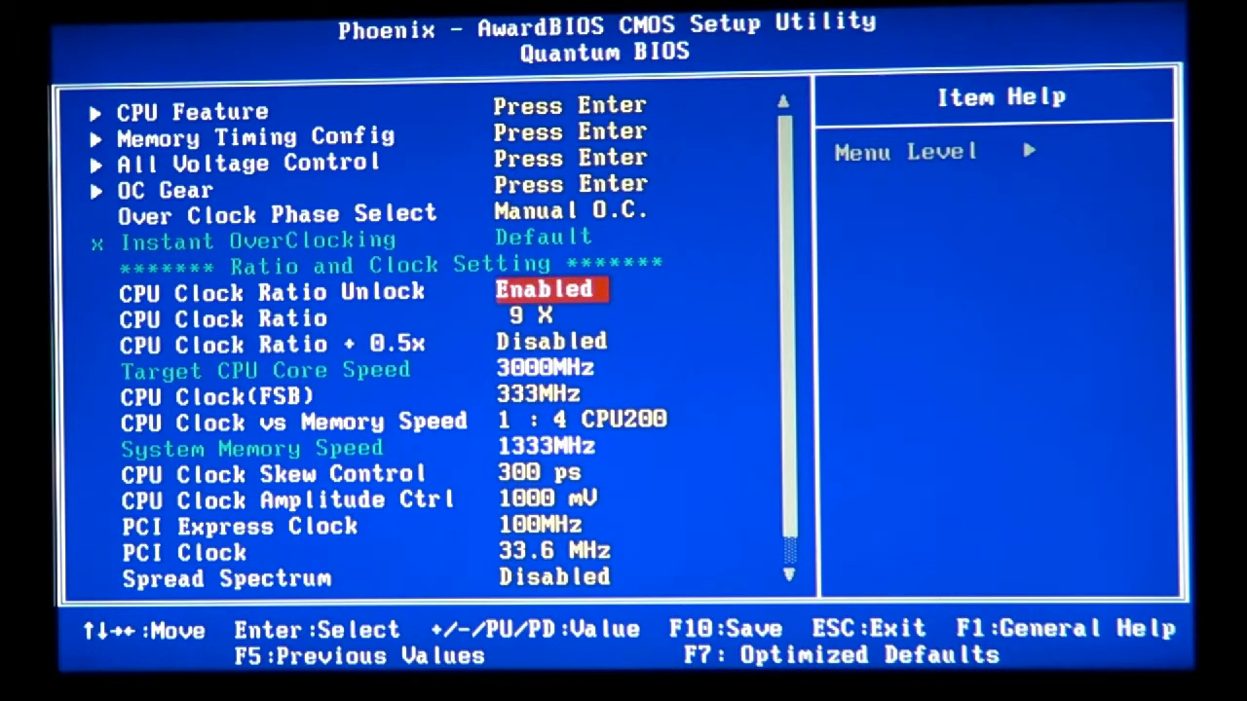
key(down)
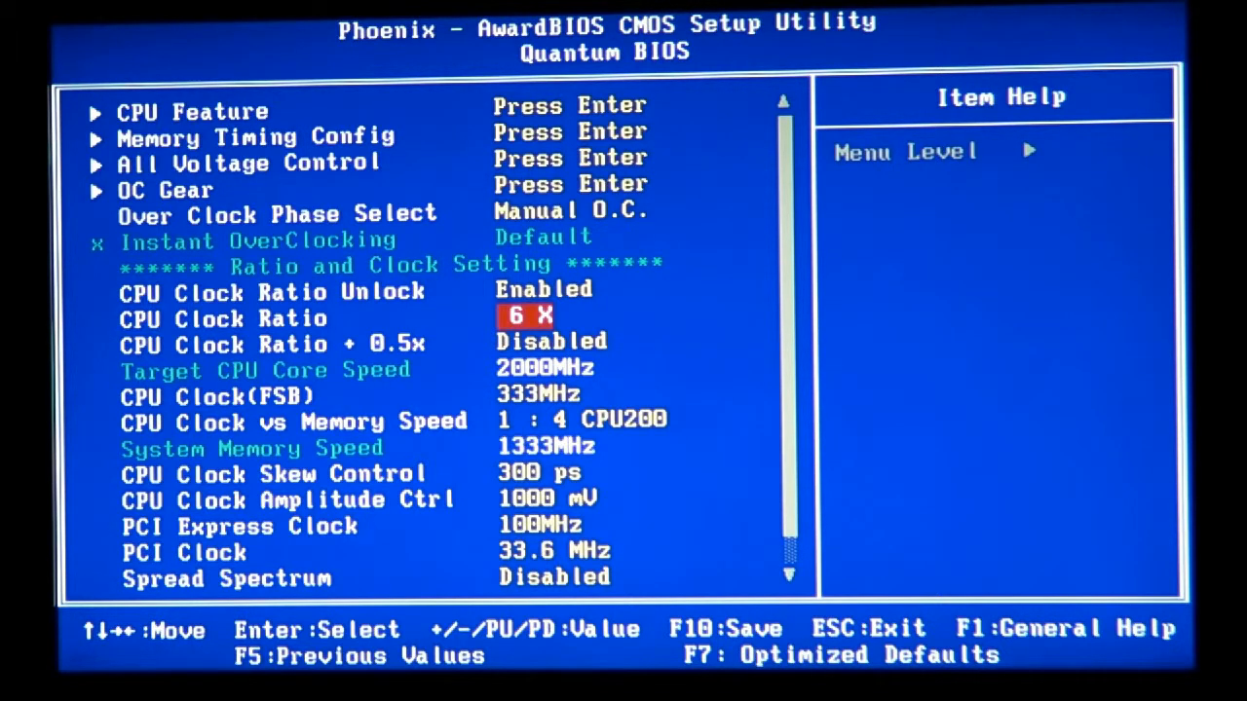
key(down)
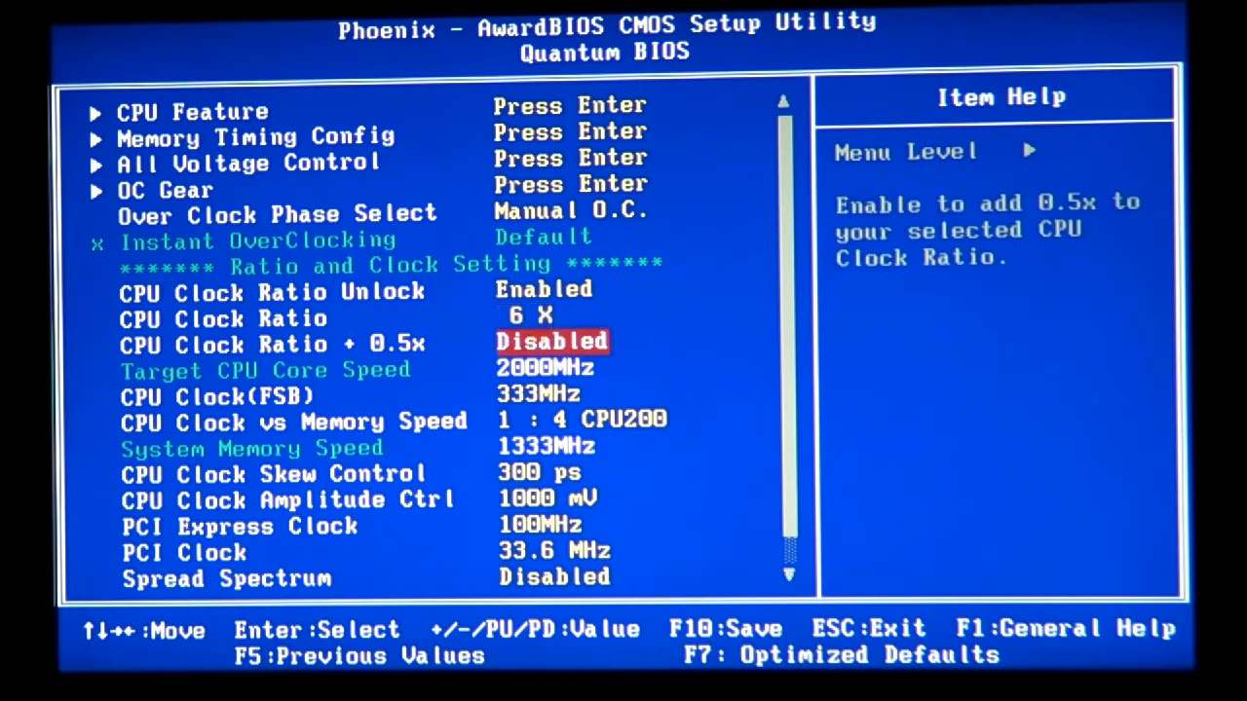
key(up)
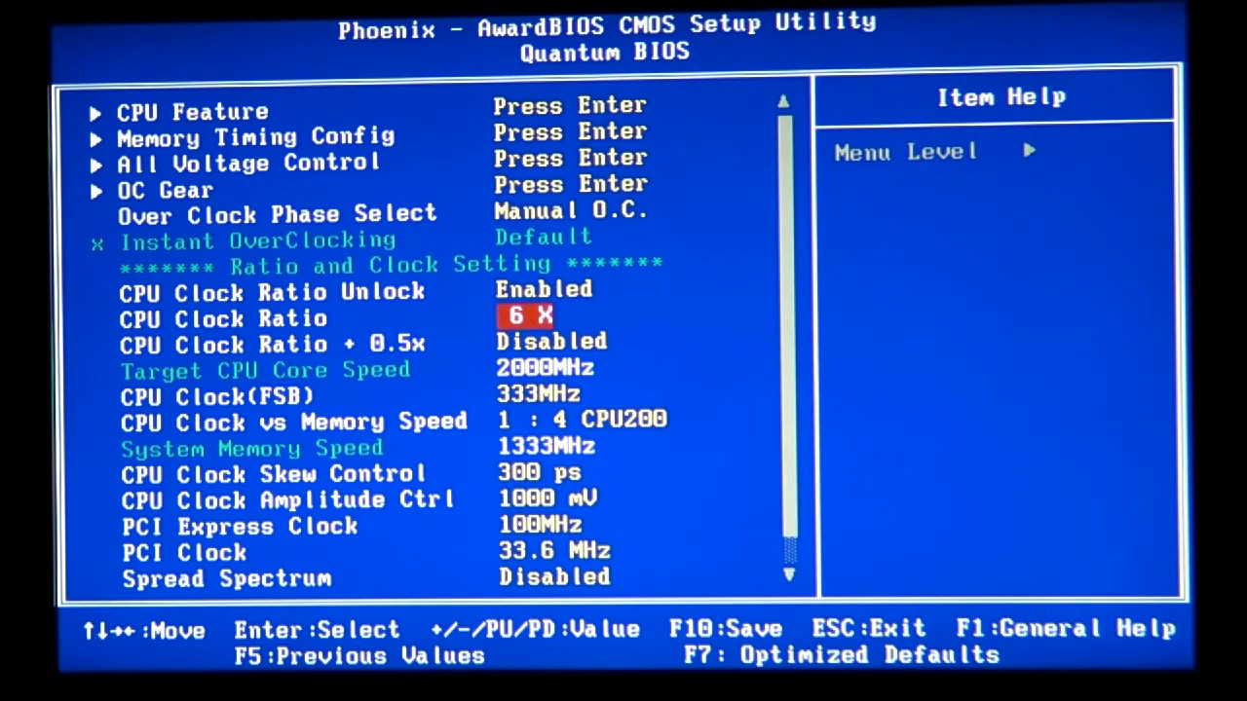
key(down)
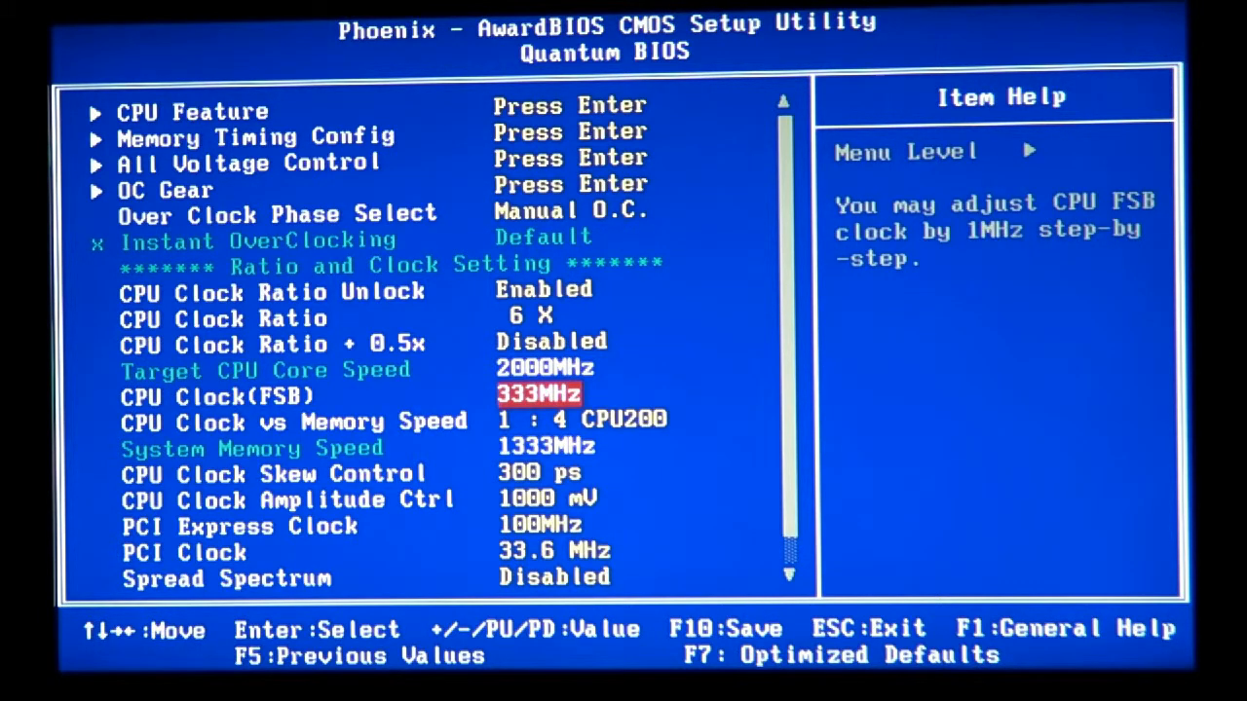
key(up)
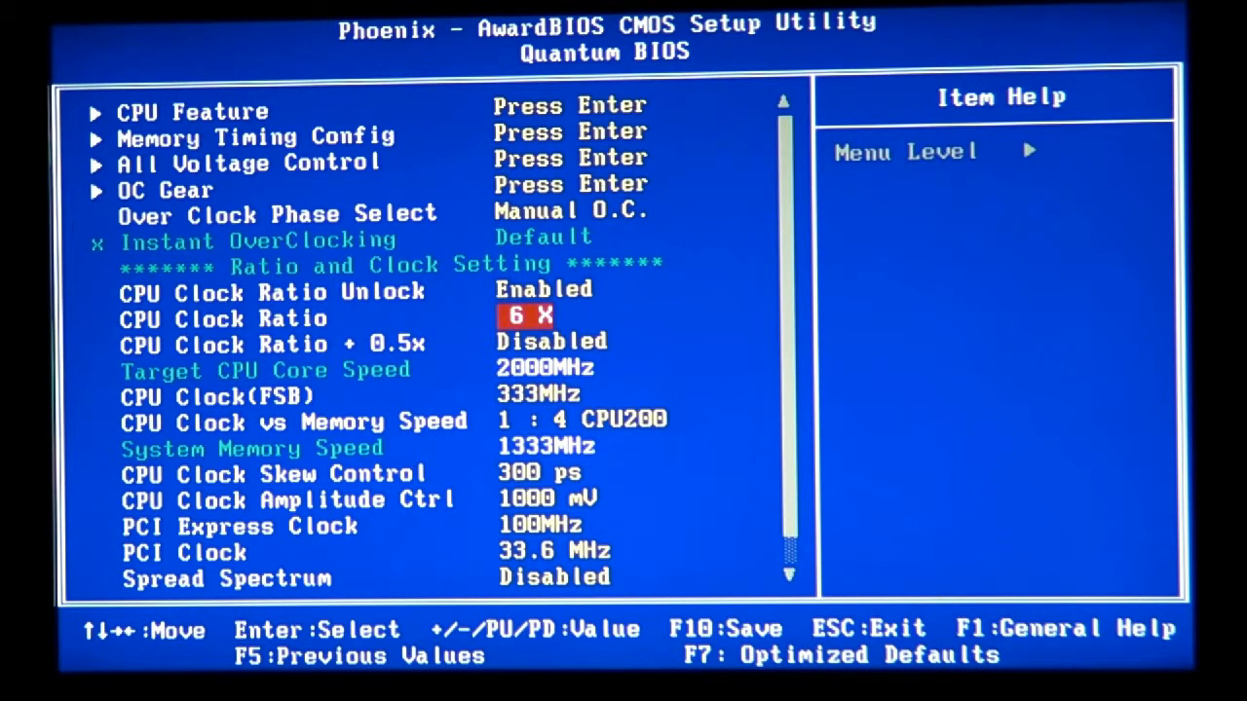
key(down)
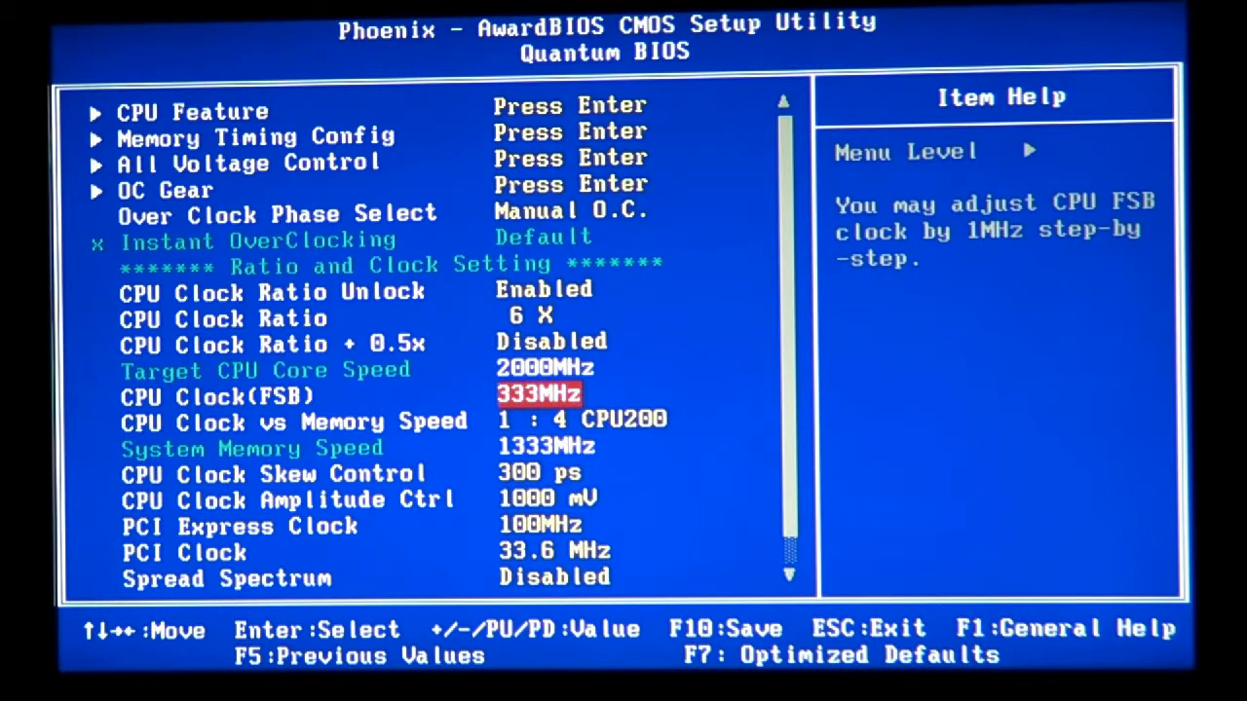
key(up)
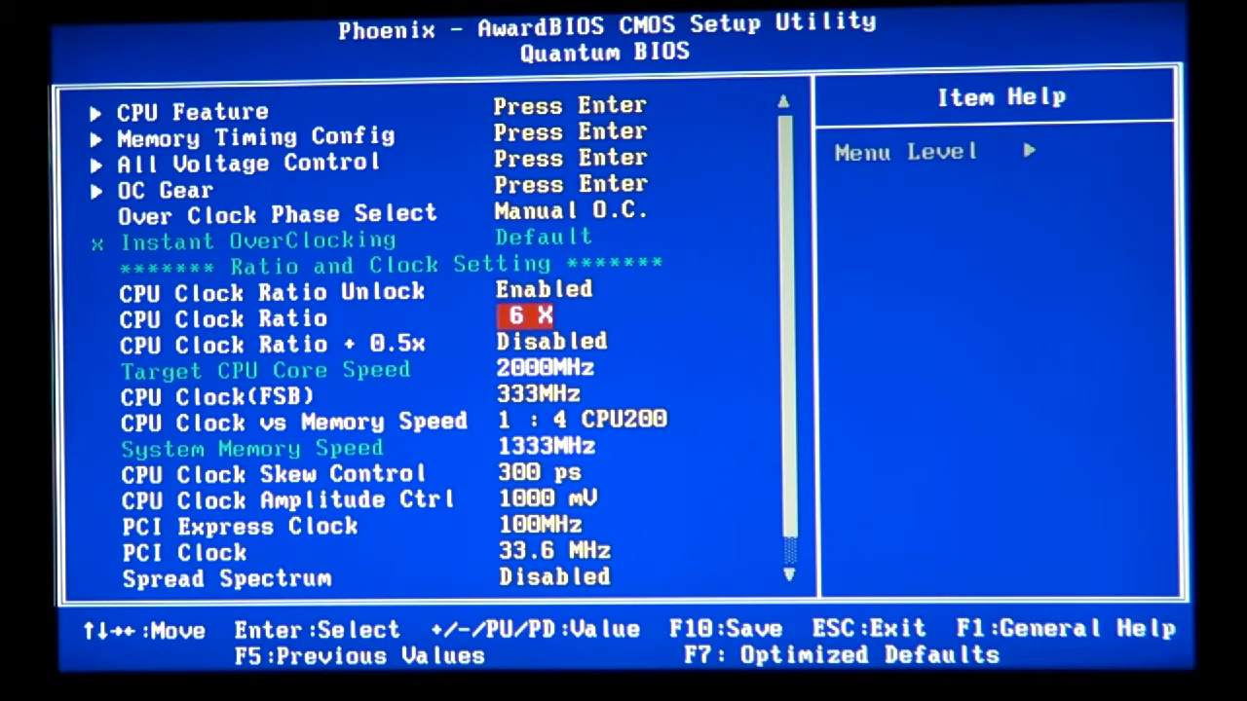
key(down)
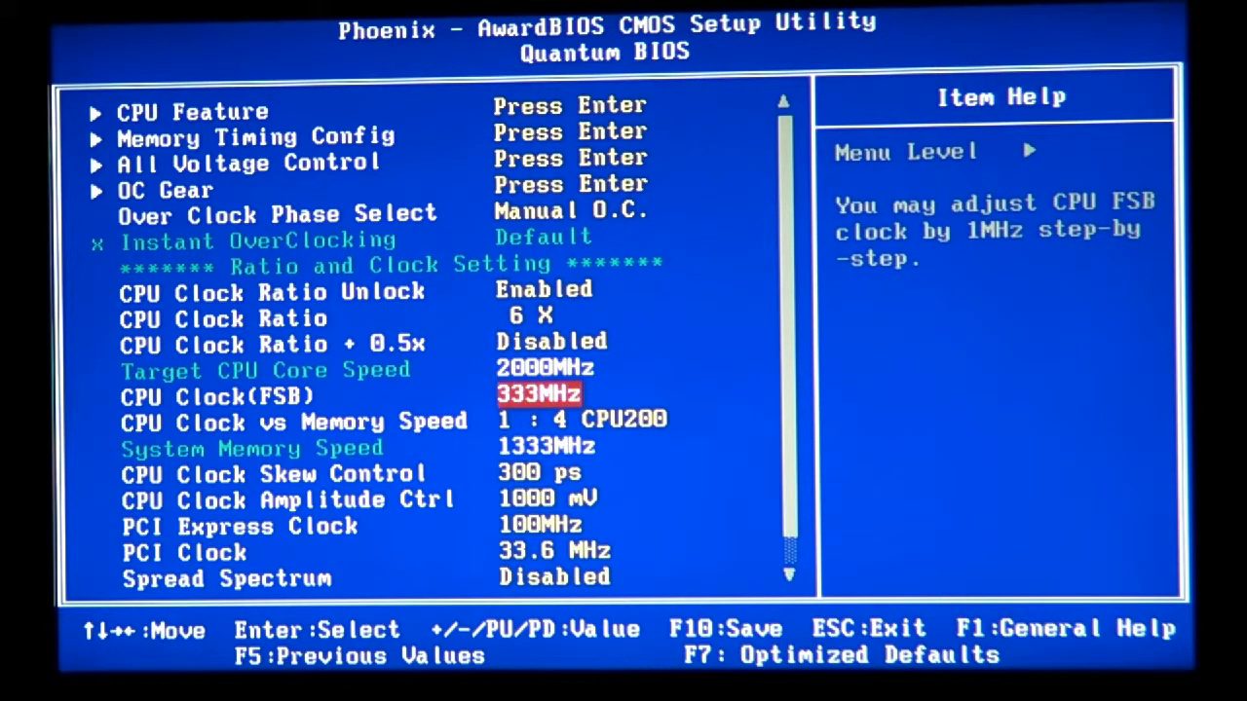
key(Down)
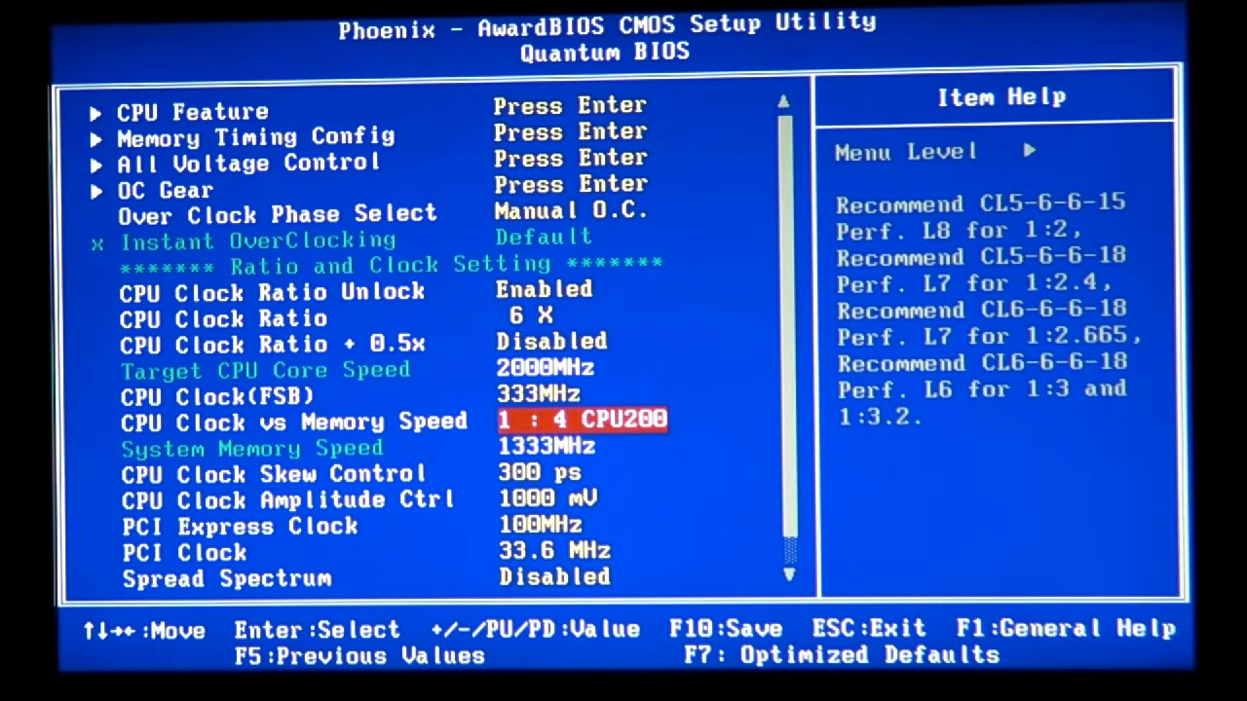
key(down)
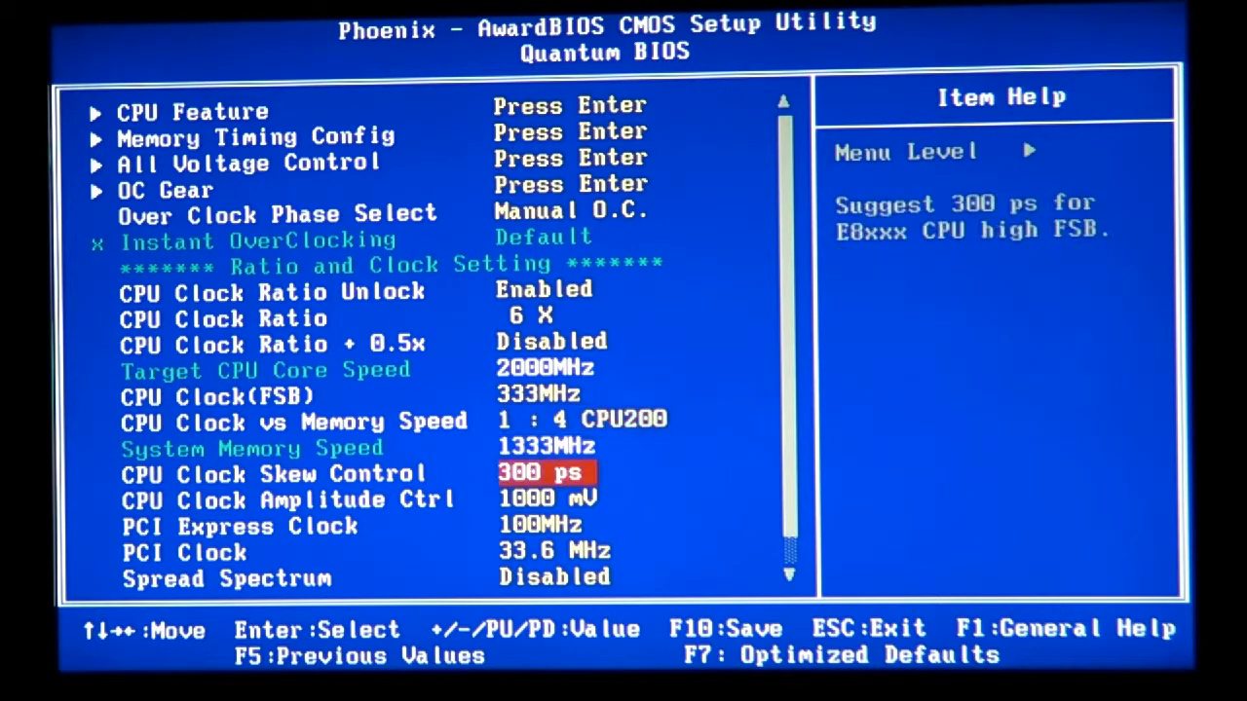
key(up)
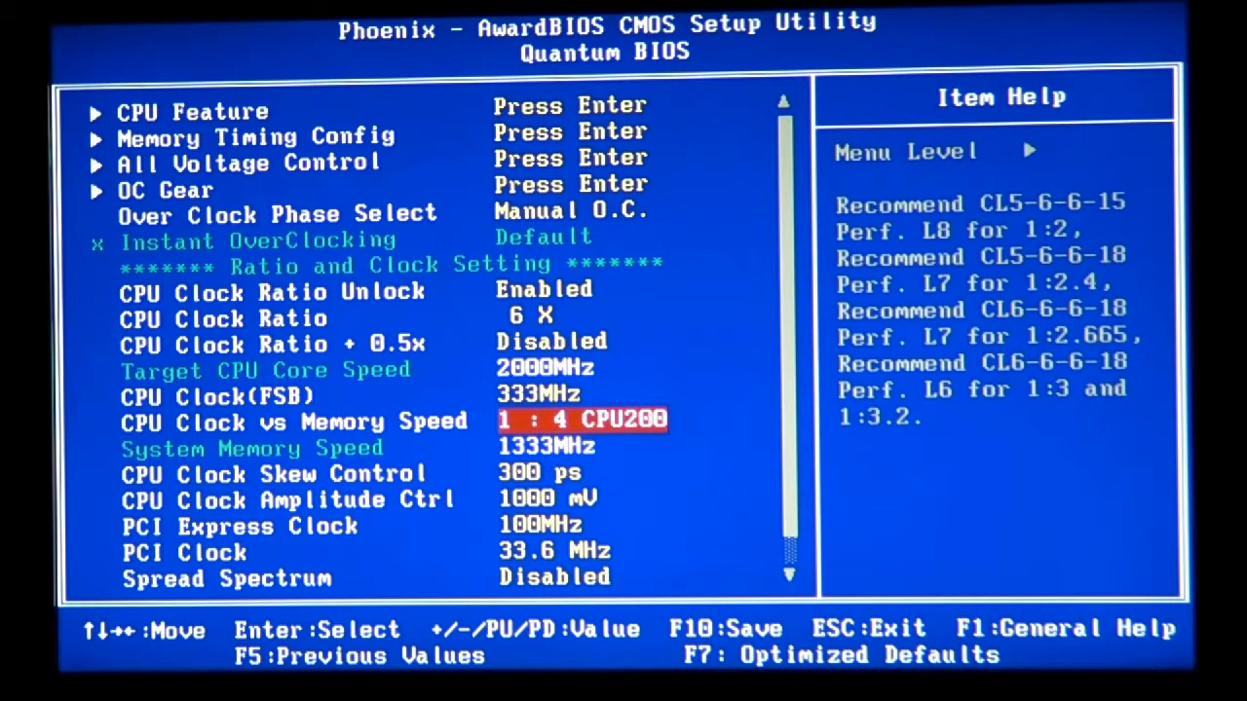